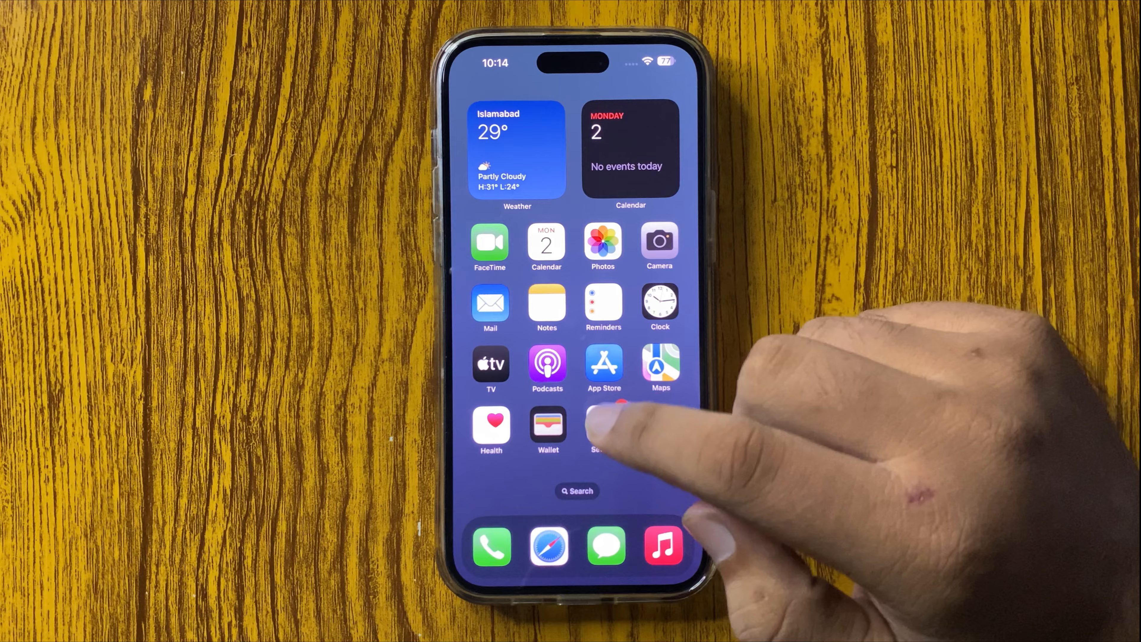
Launch Settings from the home screen and browse the main list near Notifications.
click(601, 429)
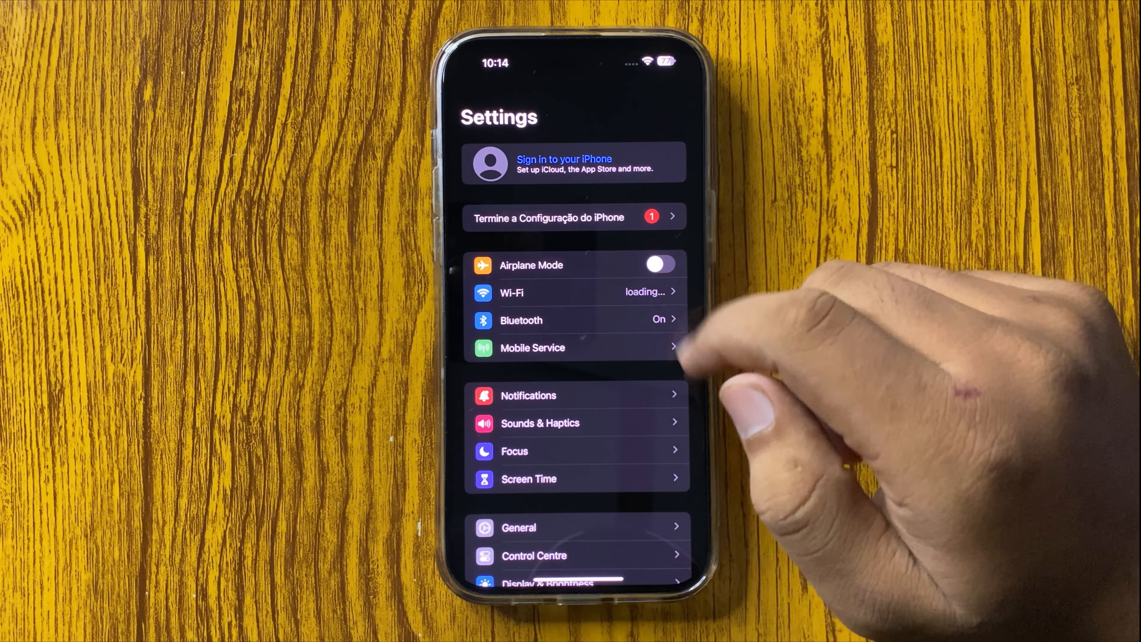
scroll(down, 3)
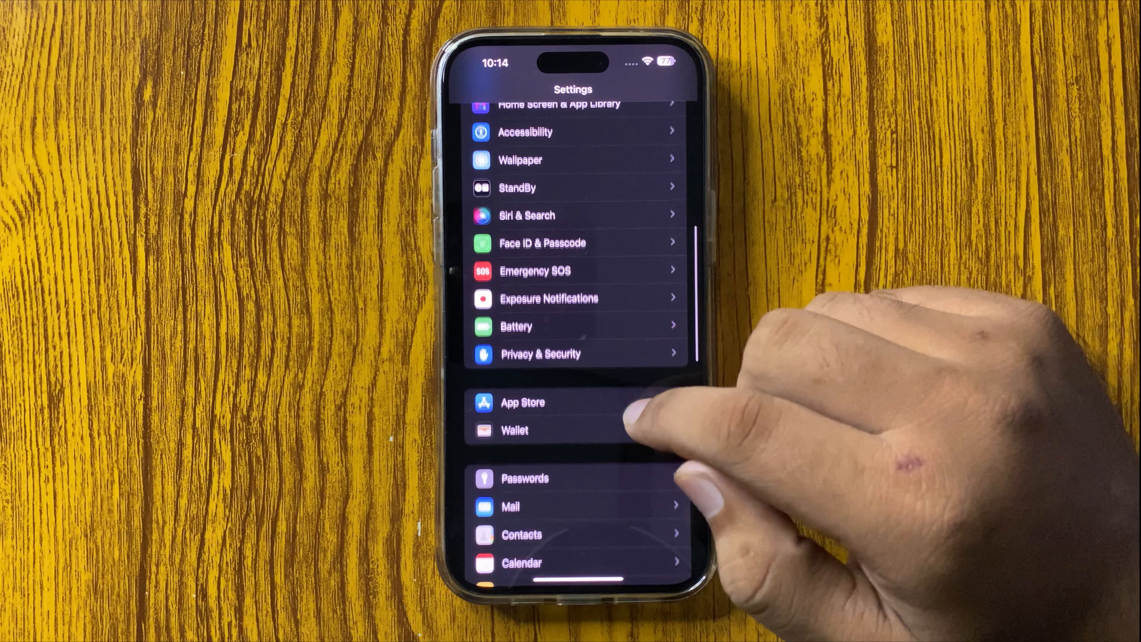
scroll(down, 3)
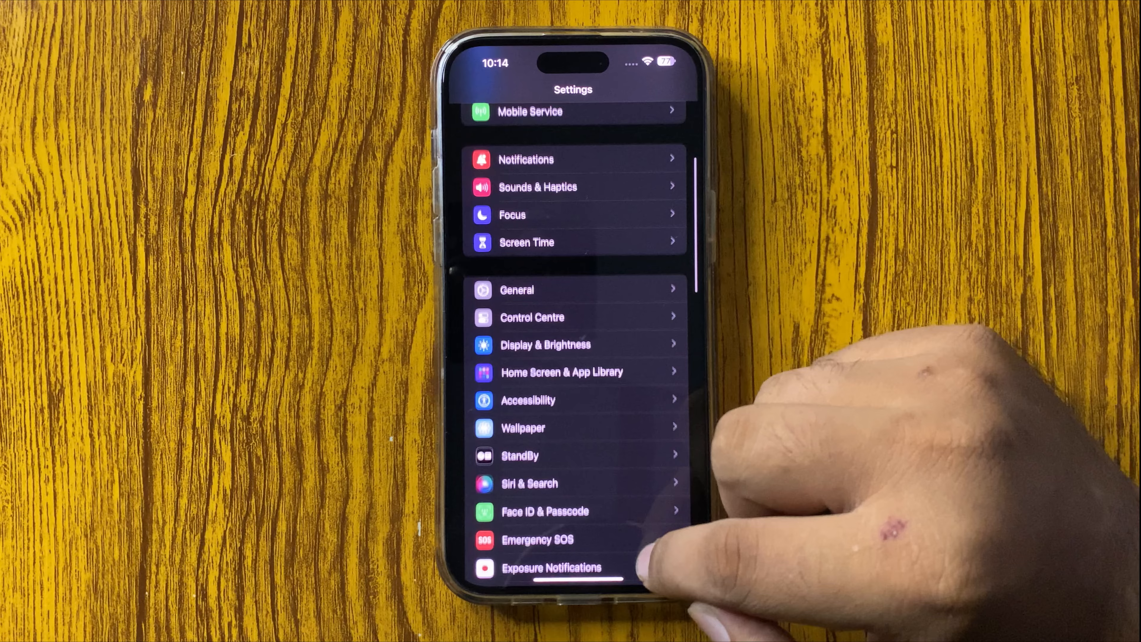
scroll(down, 3)
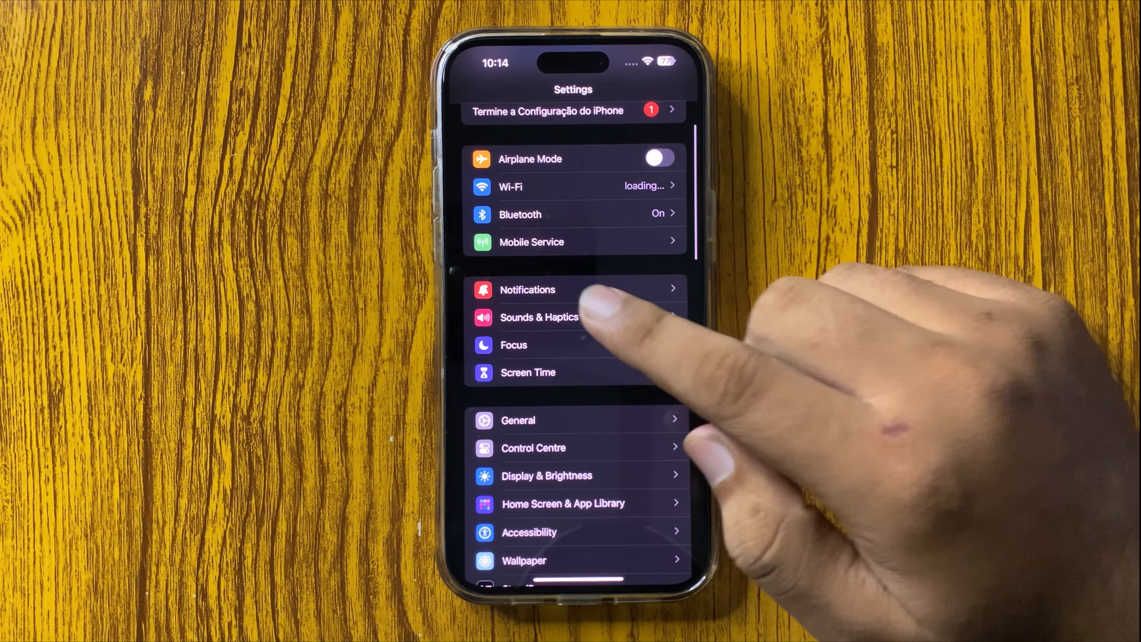
Go into Sounds & Haptics and reach the System Sounds & Haptics section.
click(539, 318)
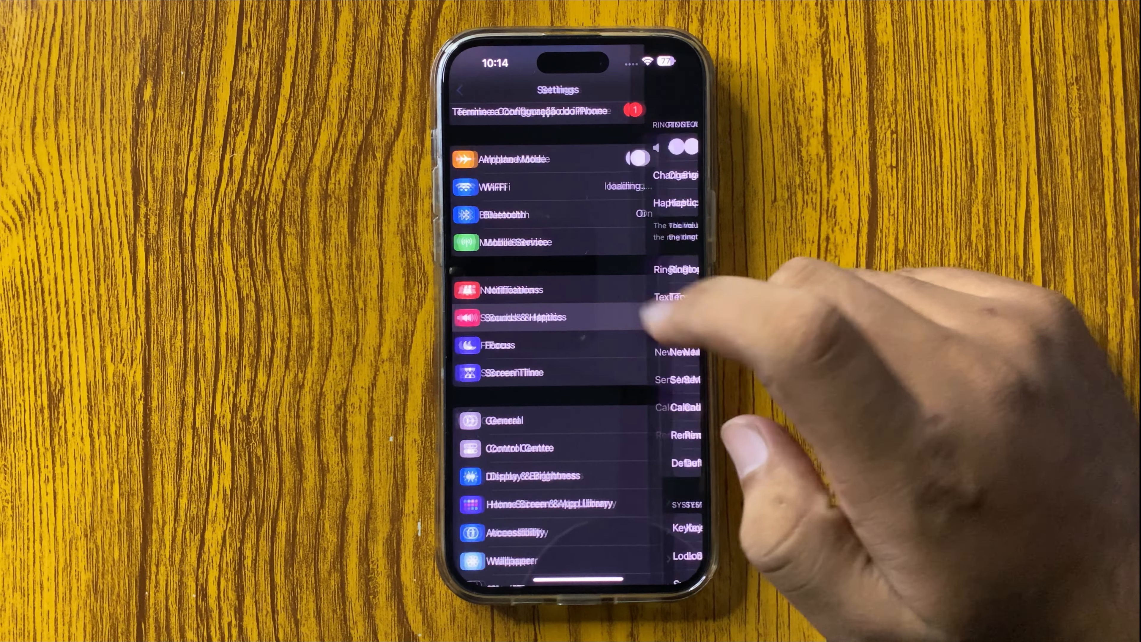
click(514, 317)
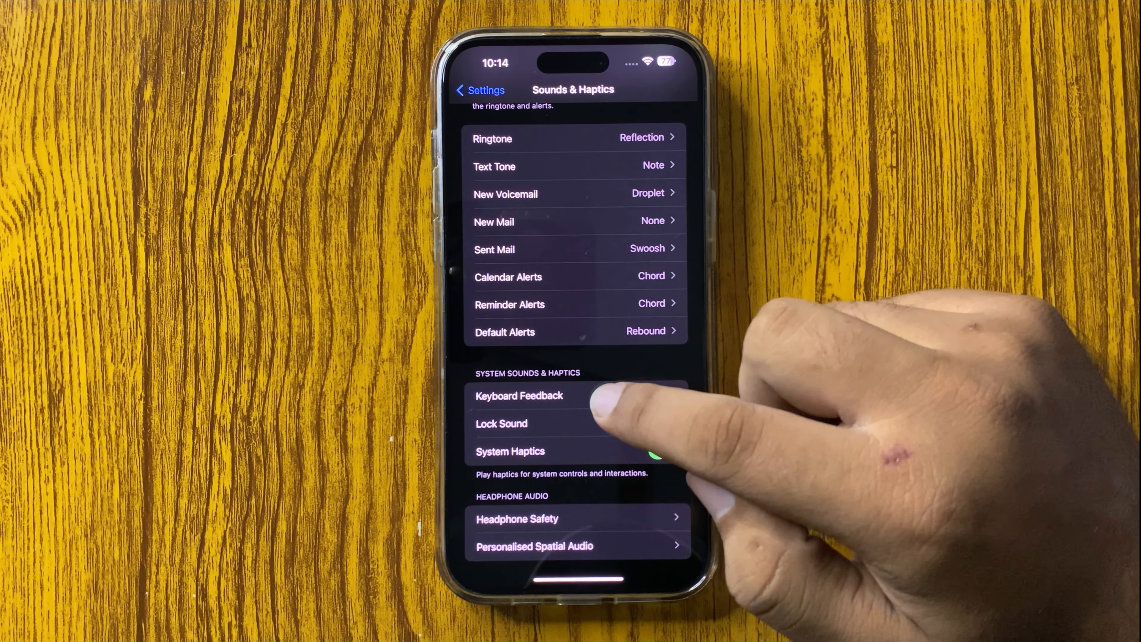
In Keyboard Feedback, switch Sound on while leaving Haptic off.
click(519, 396)
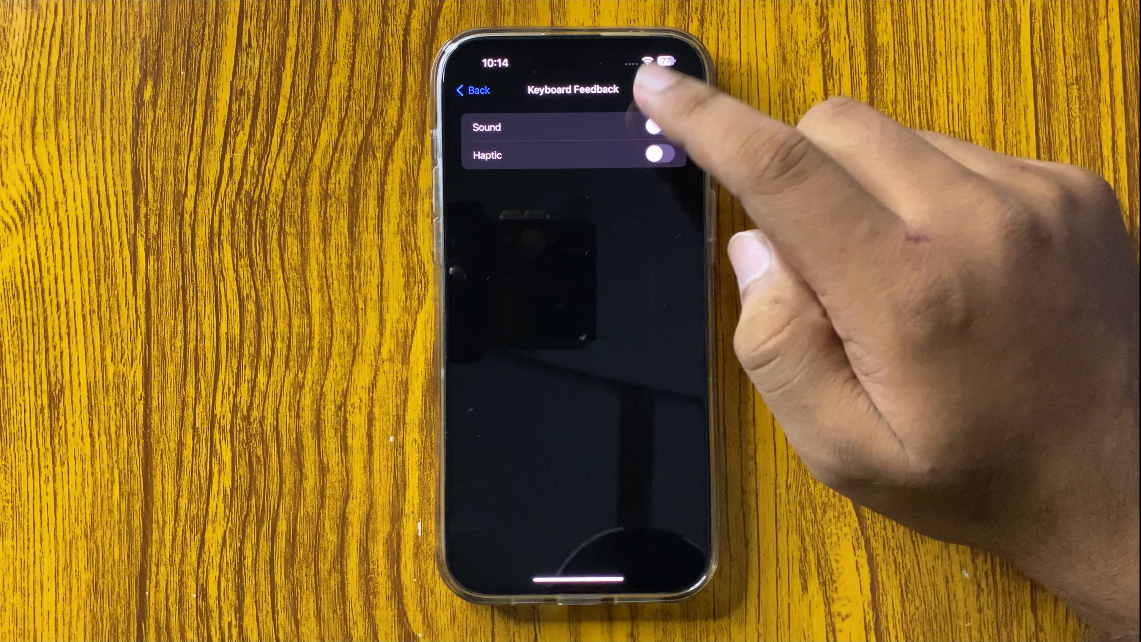
click(658, 127)
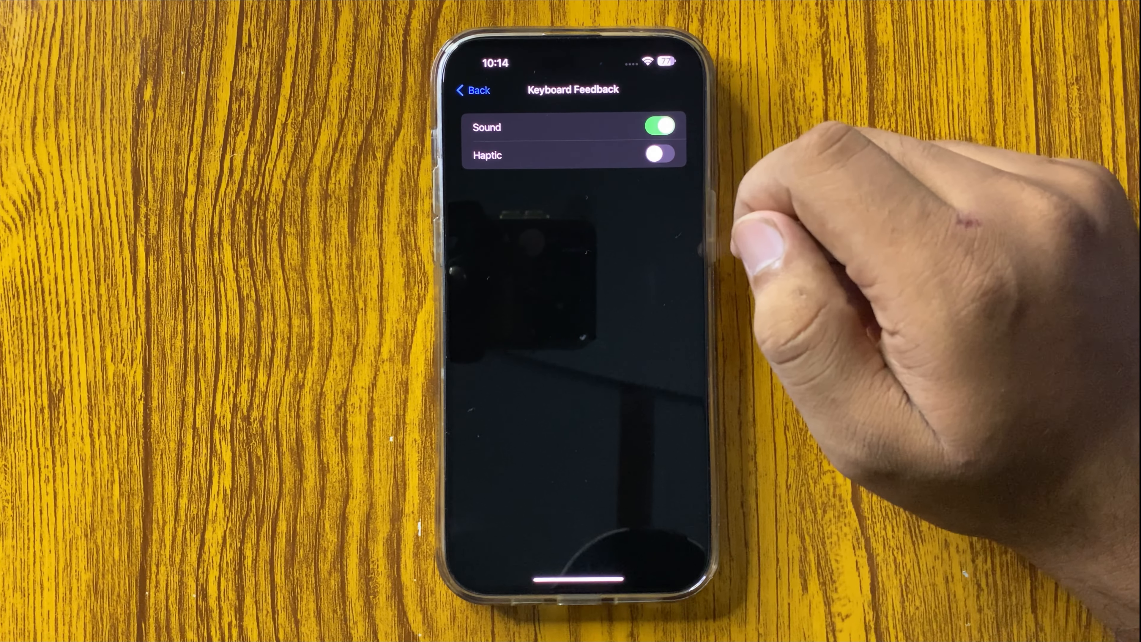